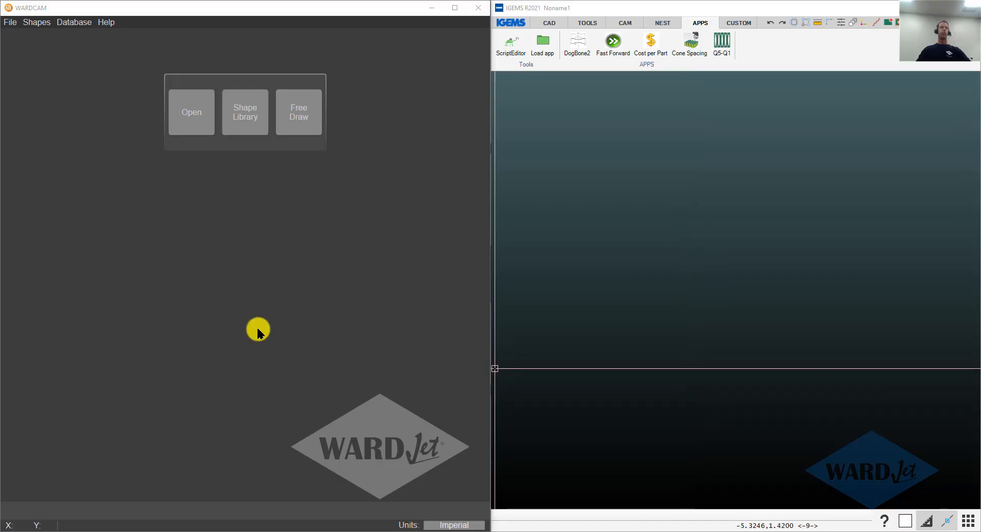
pyautogui.moveTo(283, 59)
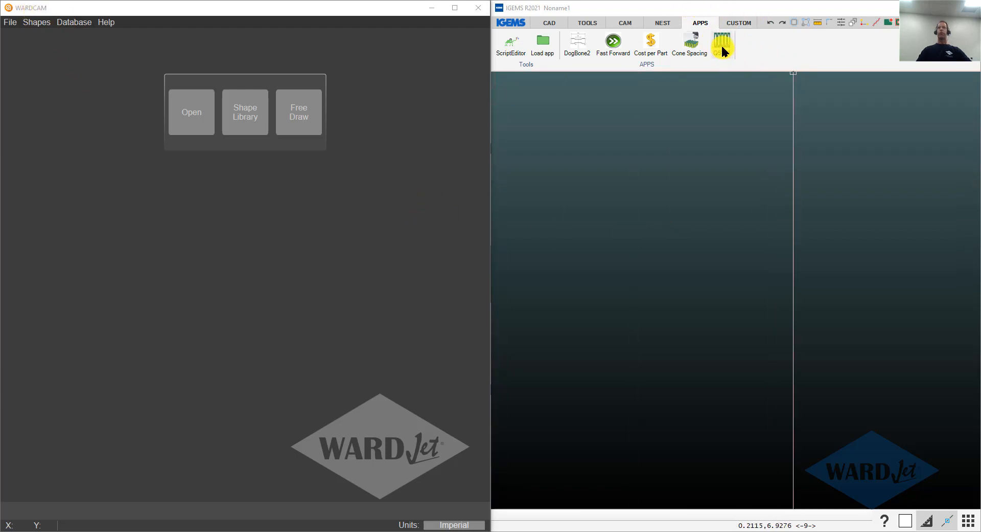
# Launch the Q5-Q1 notched strip app from the APPS tab.
pyautogui.click(723, 46)
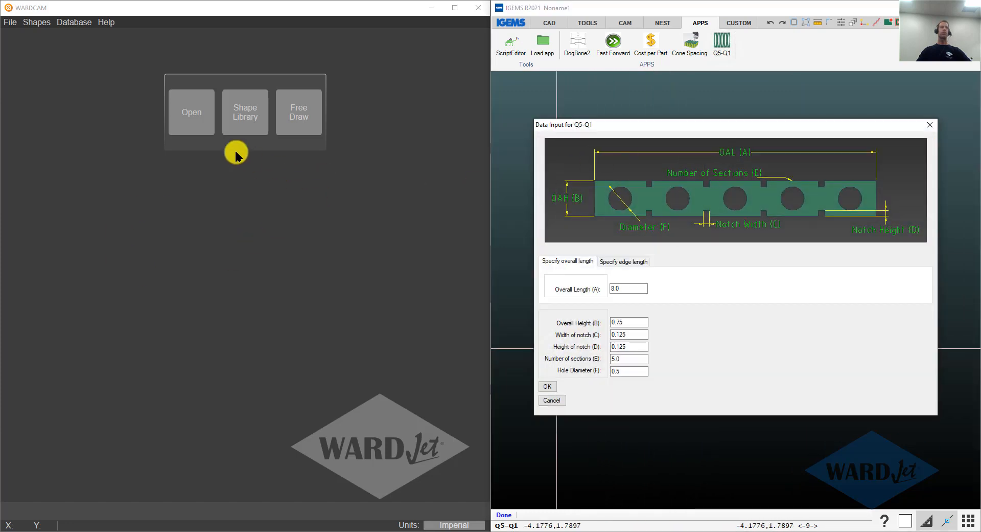
pyautogui.moveTo(246, 111)
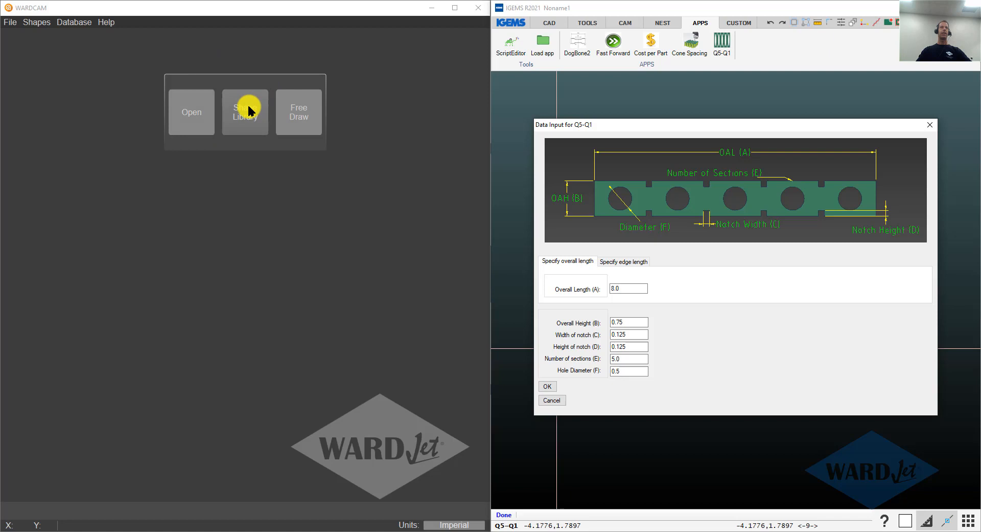
# Bring up the predefined Shape Library to pick the Q5-Q1 strip.
pyautogui.click(244, 111)
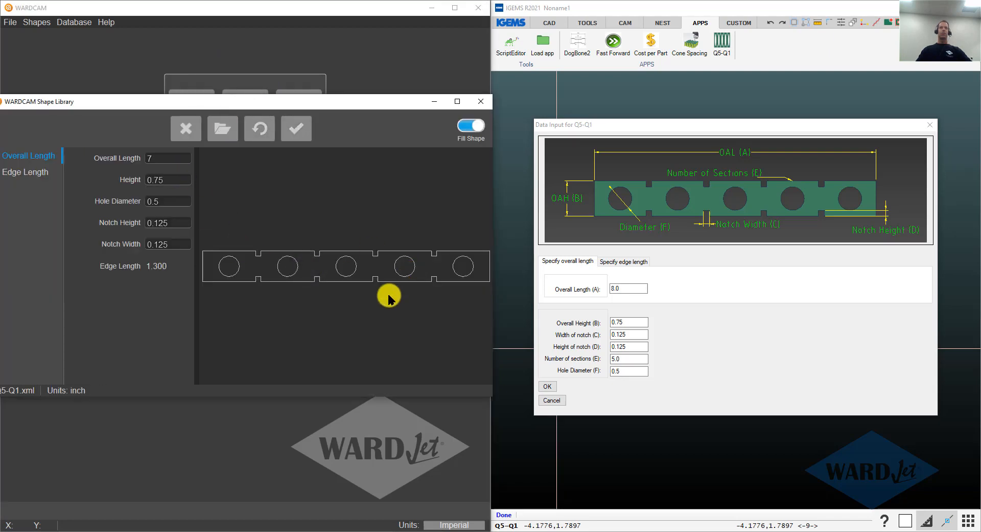
pyautogui.moveTo(328, 313)
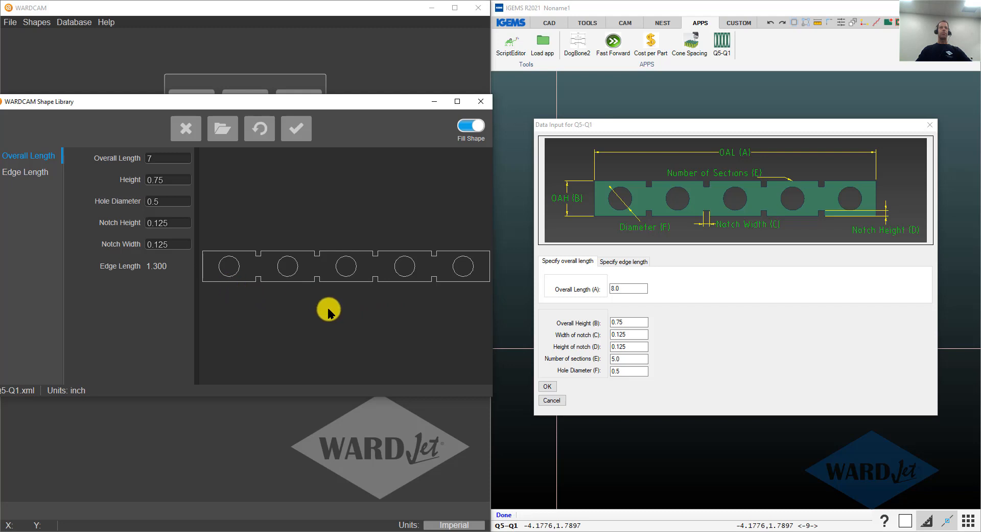
pyautogui.moveTo(445, 290)
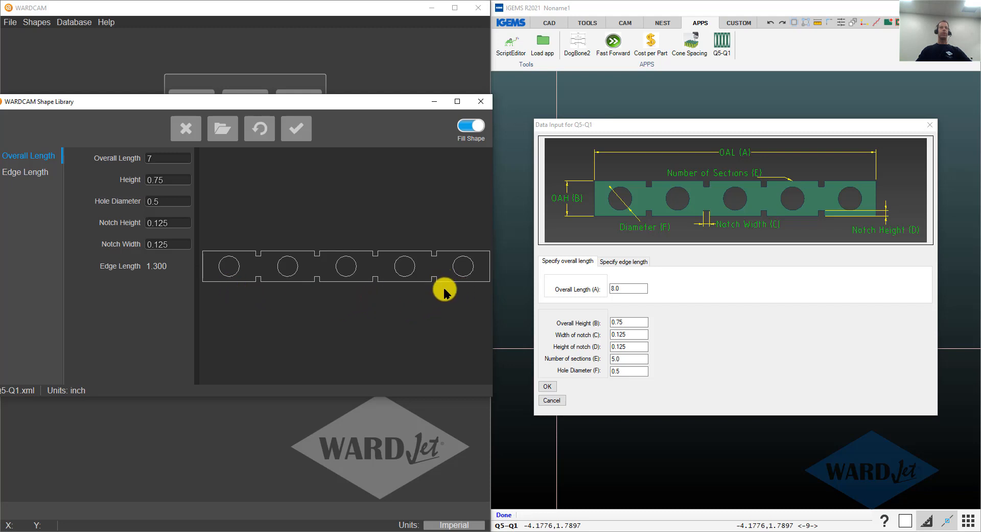
pyautogui.moveTo(460, 256)
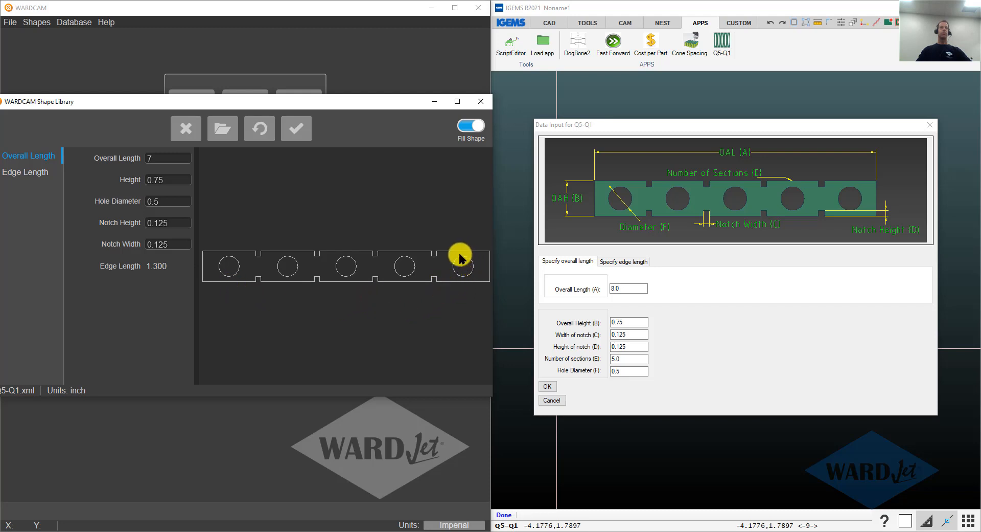
pyautogui.moveTo(448, 260)
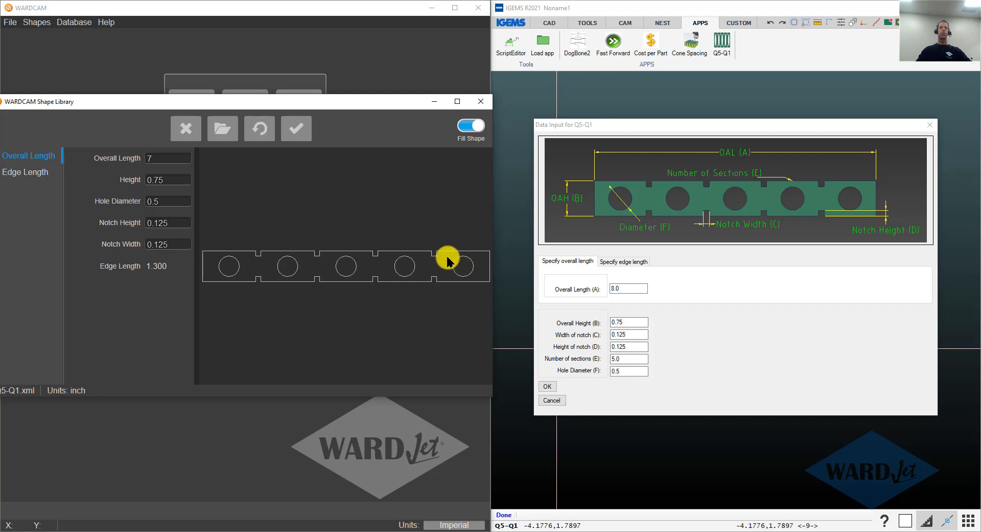
pyautogui.moveTo(363, 282)
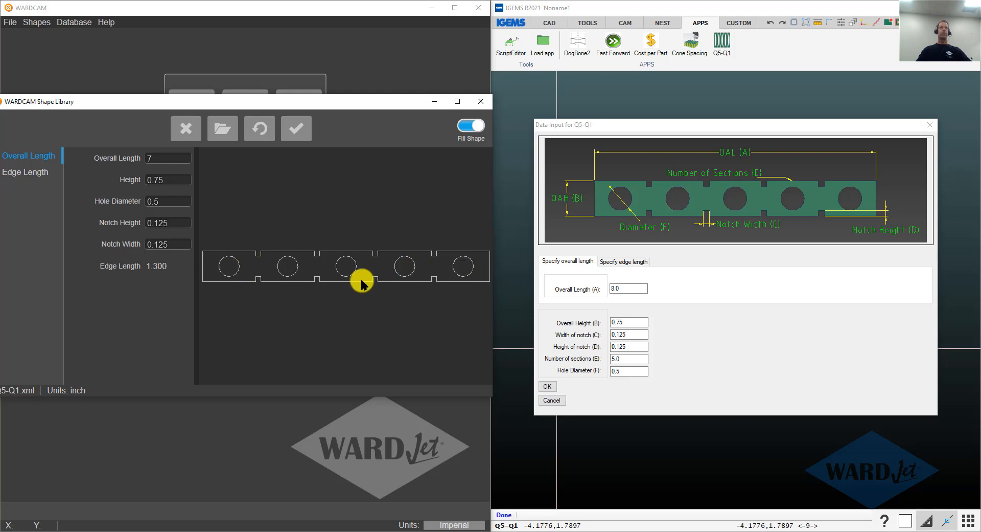
pyautogui.moveTo(362, 260)
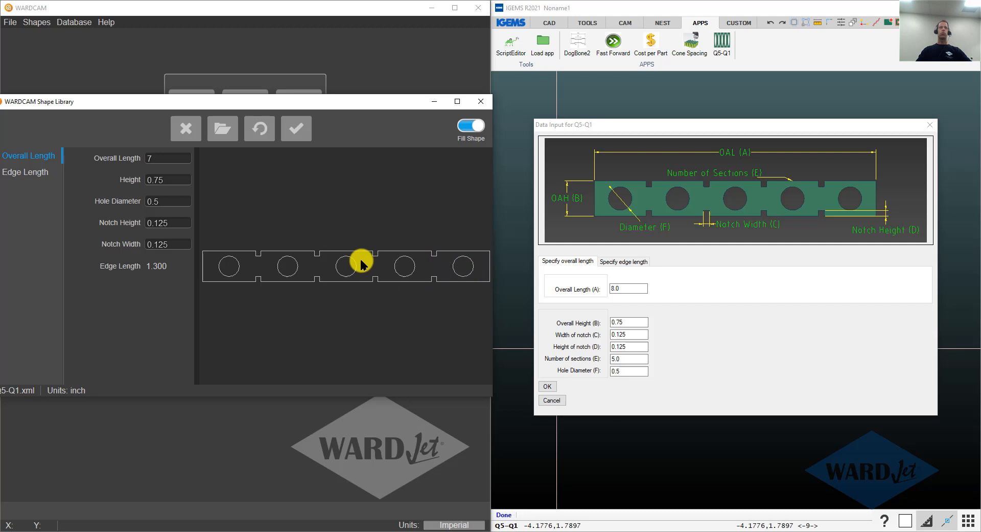
pyautogui.moveTo(456, 250)
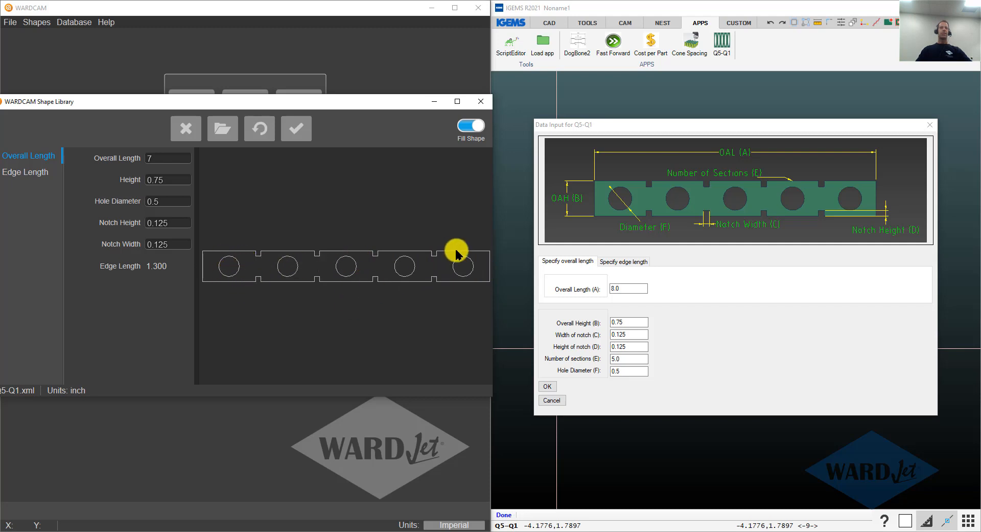
pyautogui.moveTo(235, 272)
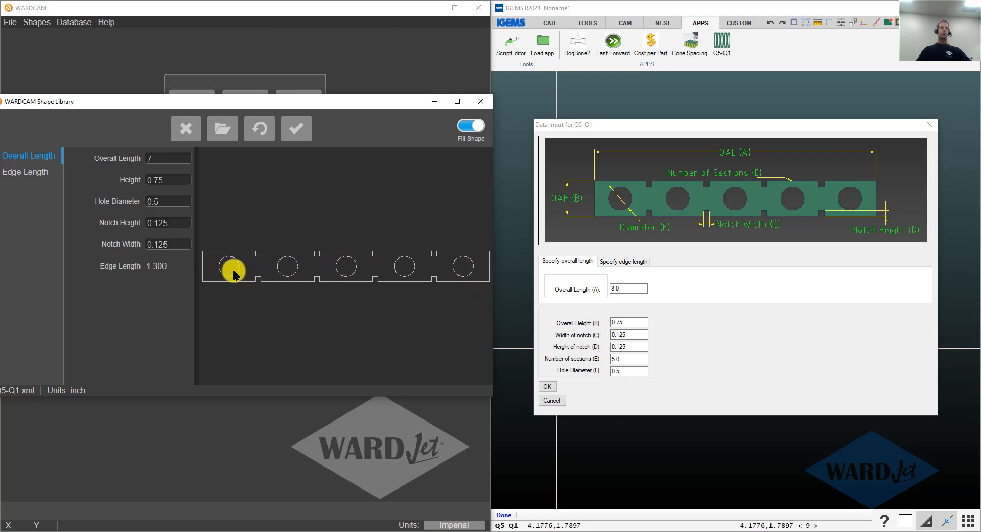
pyautogui.moveTo(448, 281)
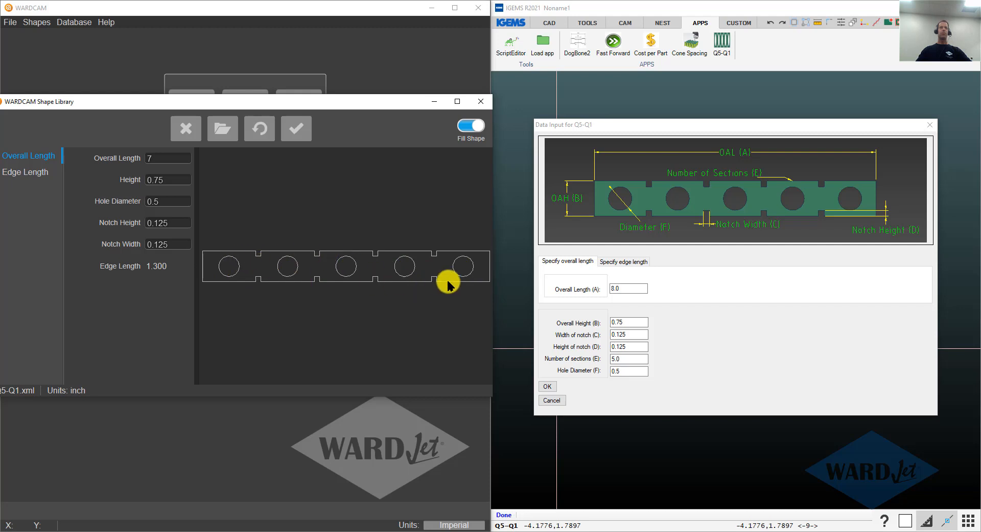
pyautogui.moveTo(240, 262)
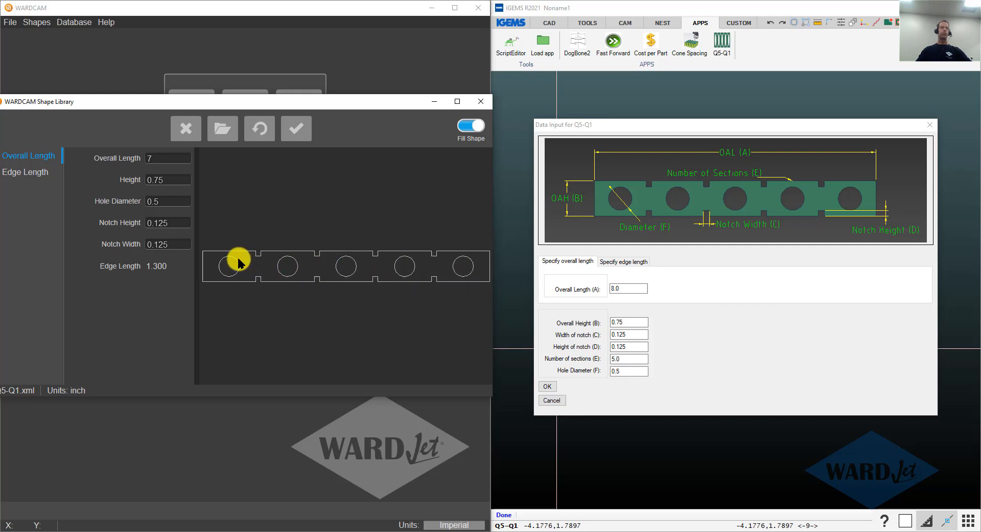
pyautogui.moveTo(242, 223)
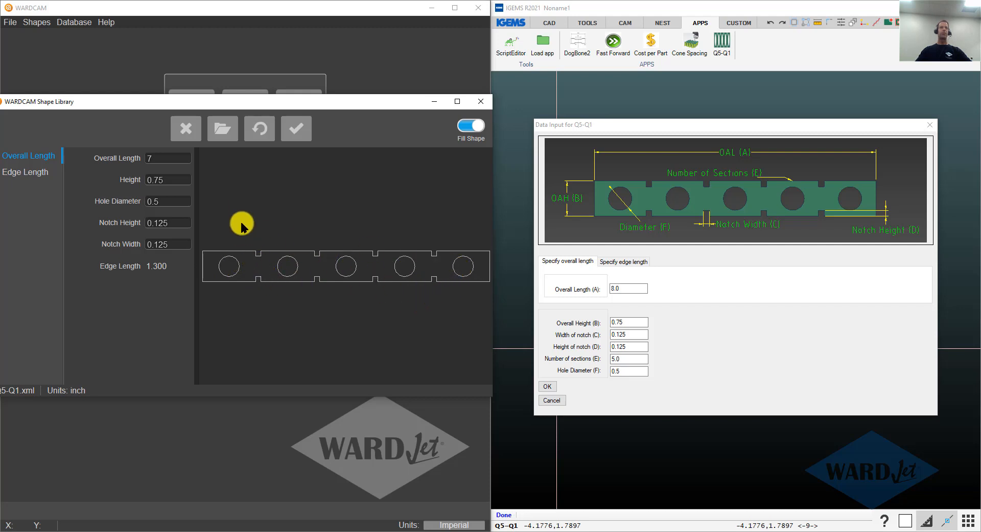
pyautogui.moveTo(247, 200)
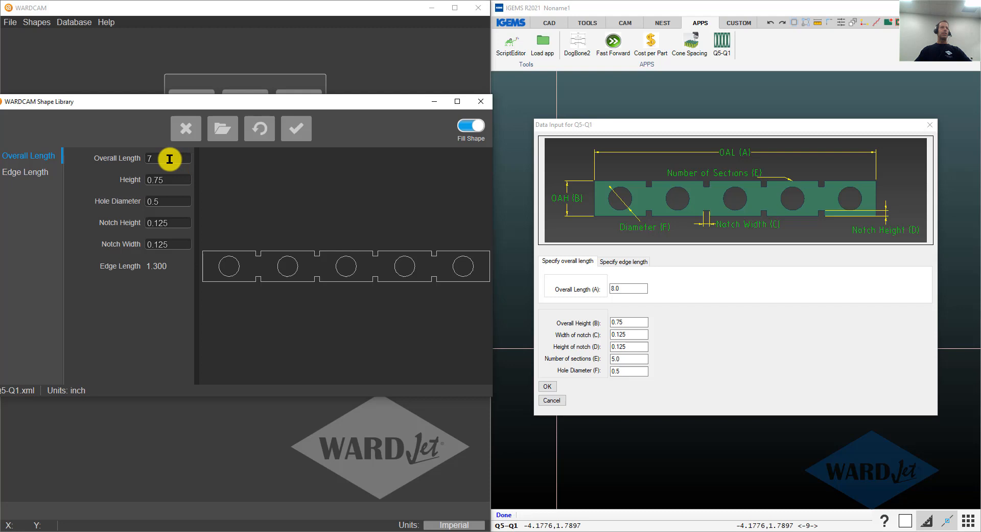
pyautogui.moveTo(210, 251)
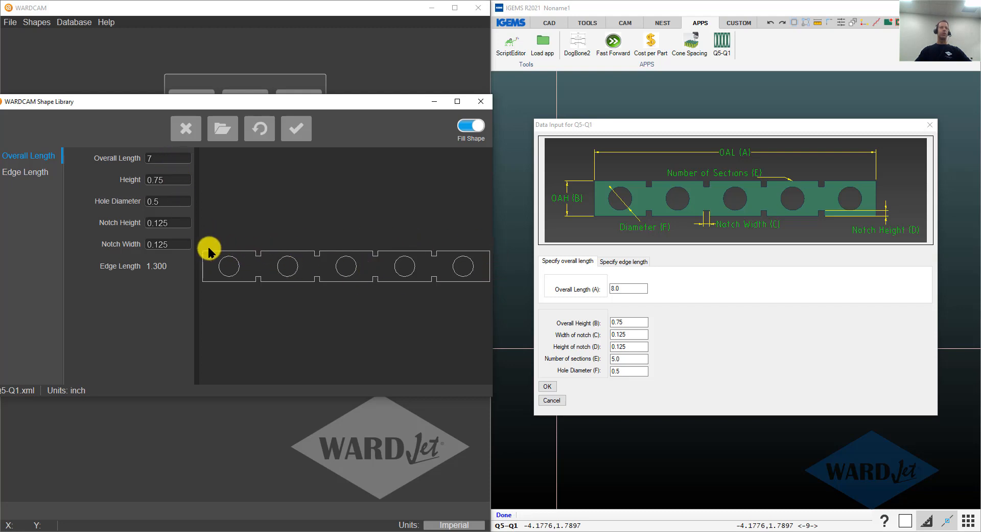
pyautogui.moveTo(201, 253)
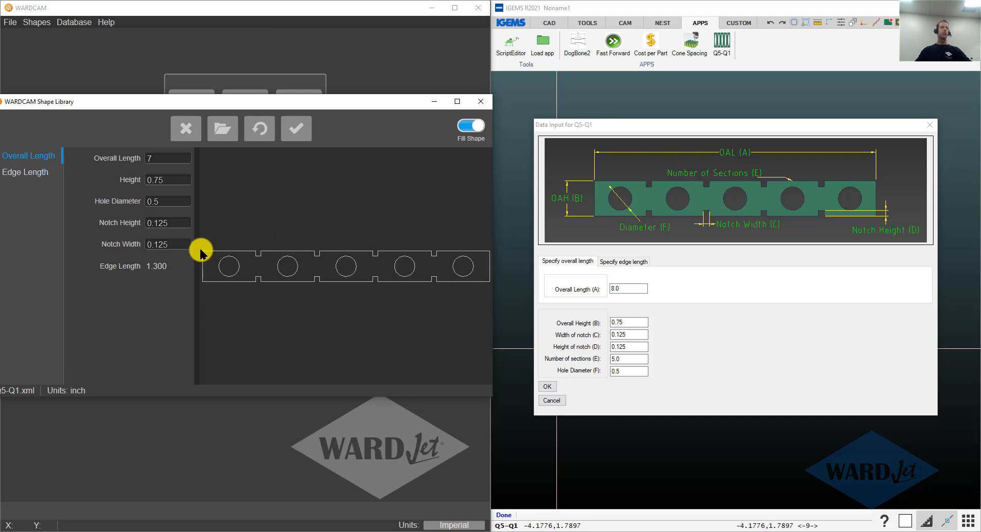
pyautogui.moveTo(230, 259)
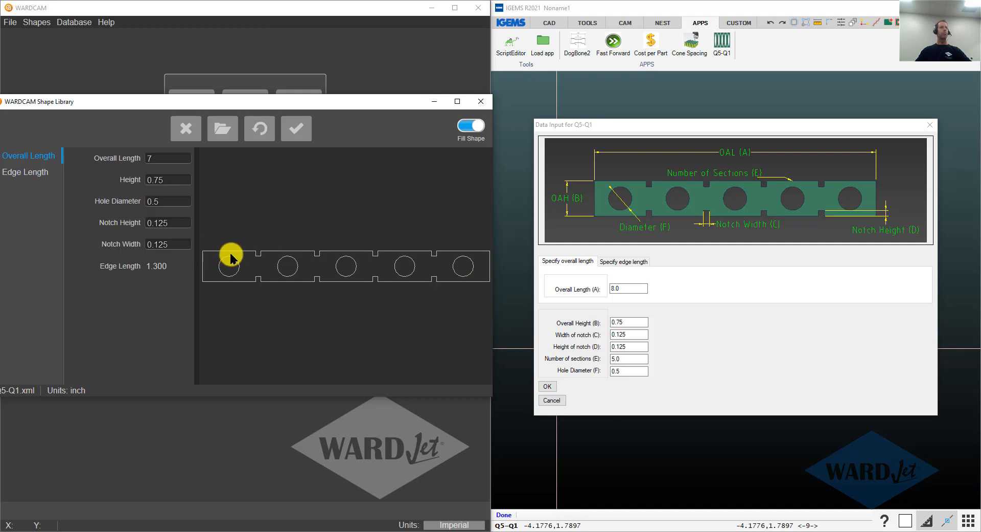
pyautogui.moveTo(215, 251)
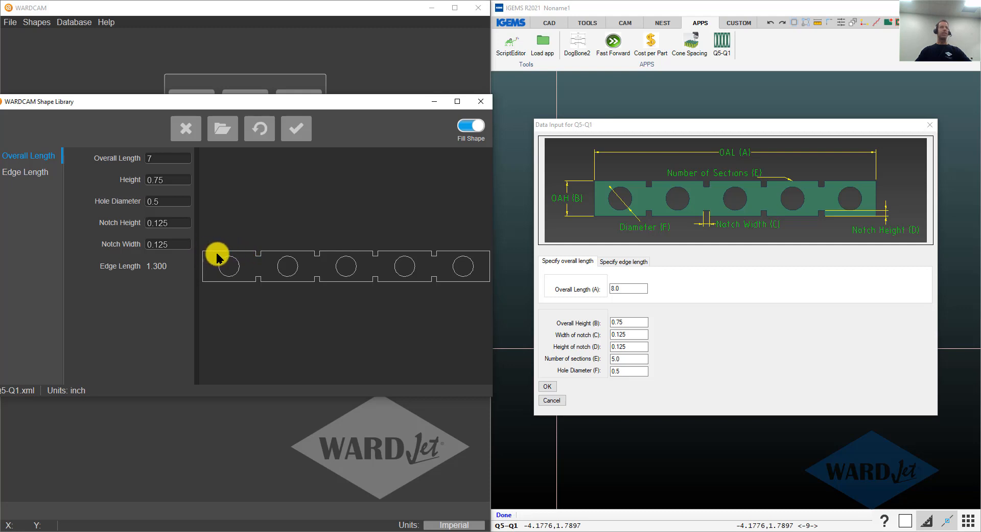
pyautogui.moveTo(205, 249)
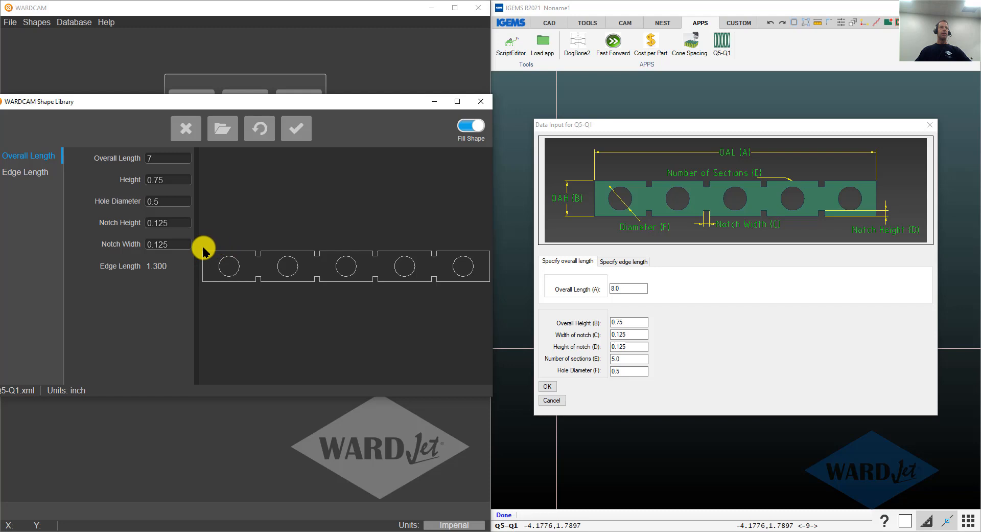
pyautogui.moveTo(212, 253)
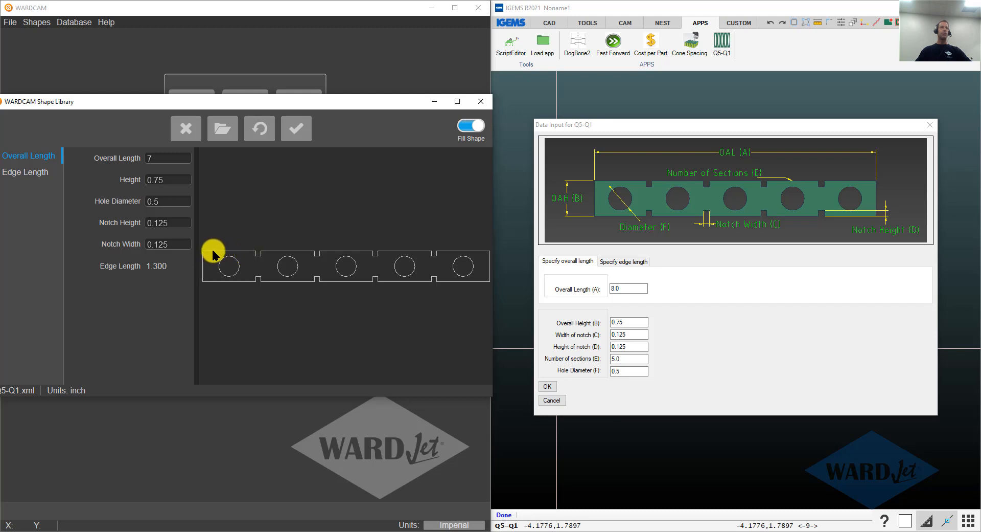
pyautogui.moveTo(401, 259)
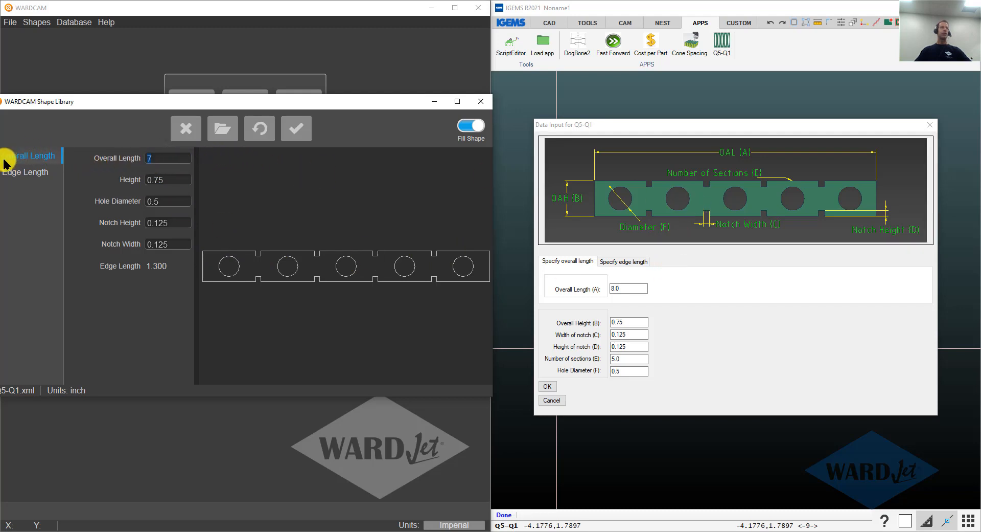
pyautogui.moveTo(125, 182)
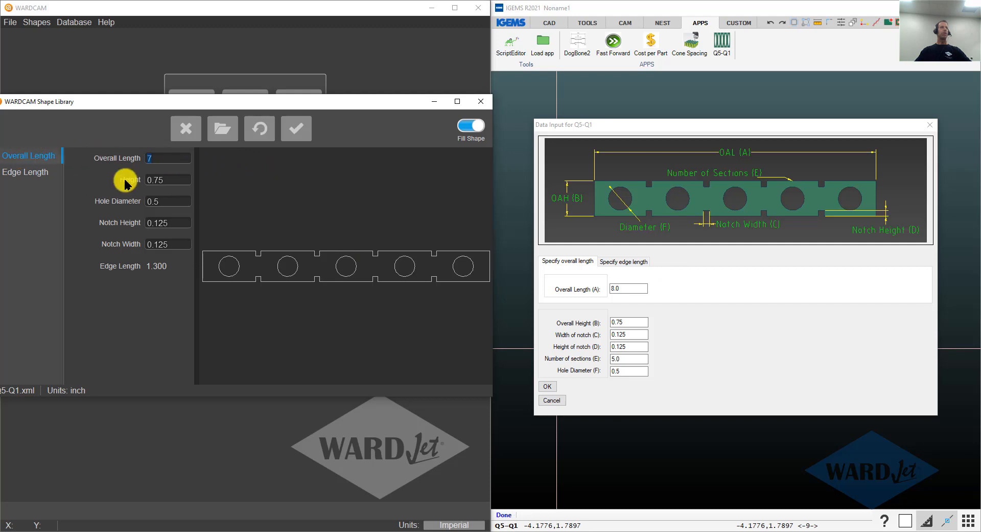
pyautogui.moveTo(406, 285)
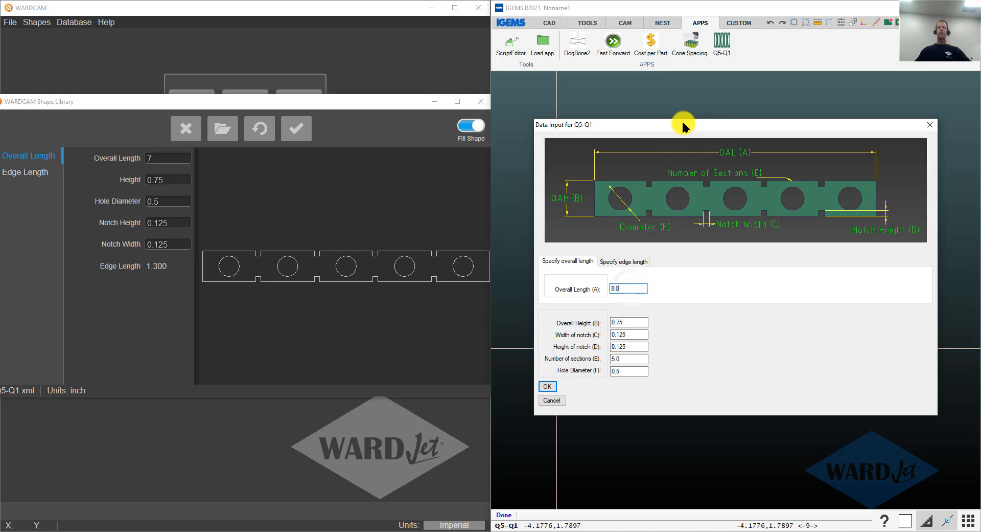
# Switch the strip to Edge Length definition and enter 1.5.
pyautogui.click(24, 171)
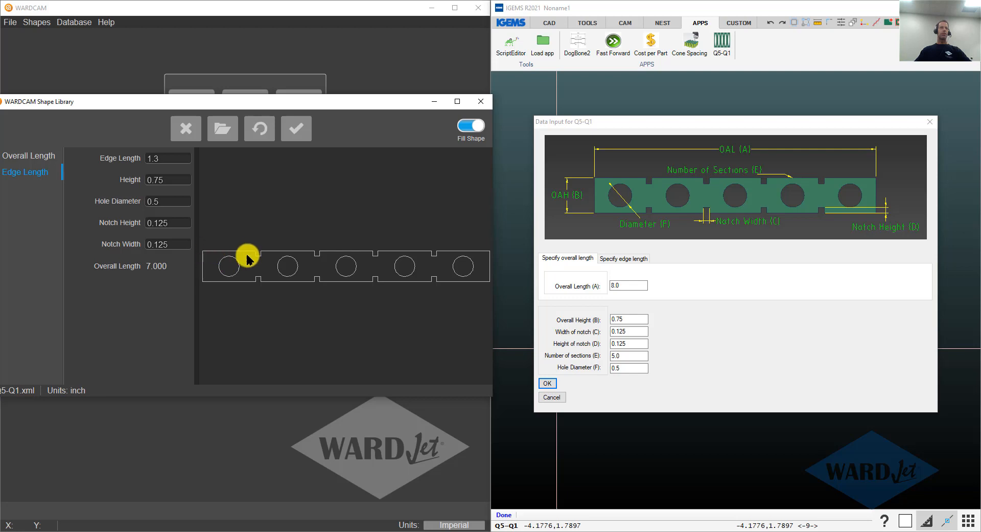
pyautogui.moveTo(224, 252)
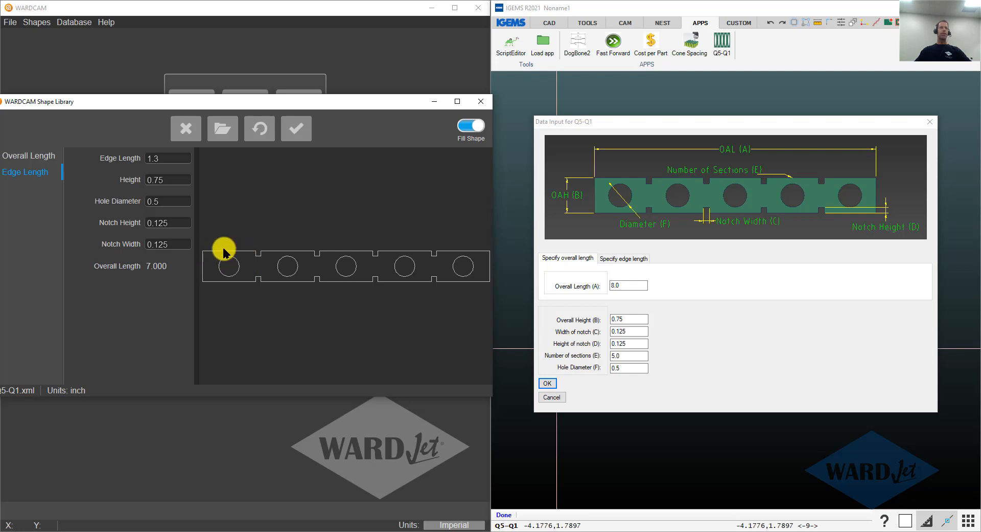
pyautogui.moveTo(476, 262)
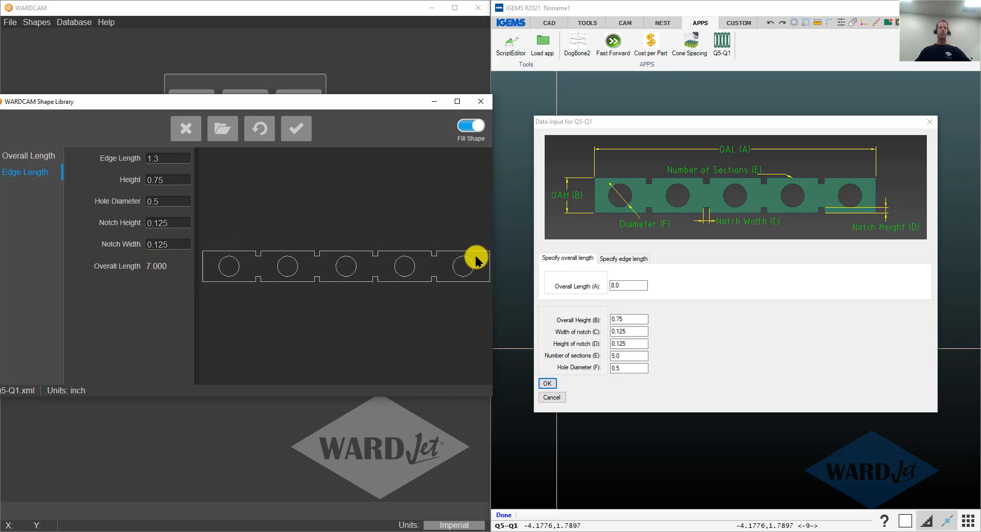
pyautogui.moveTo(161, 269)
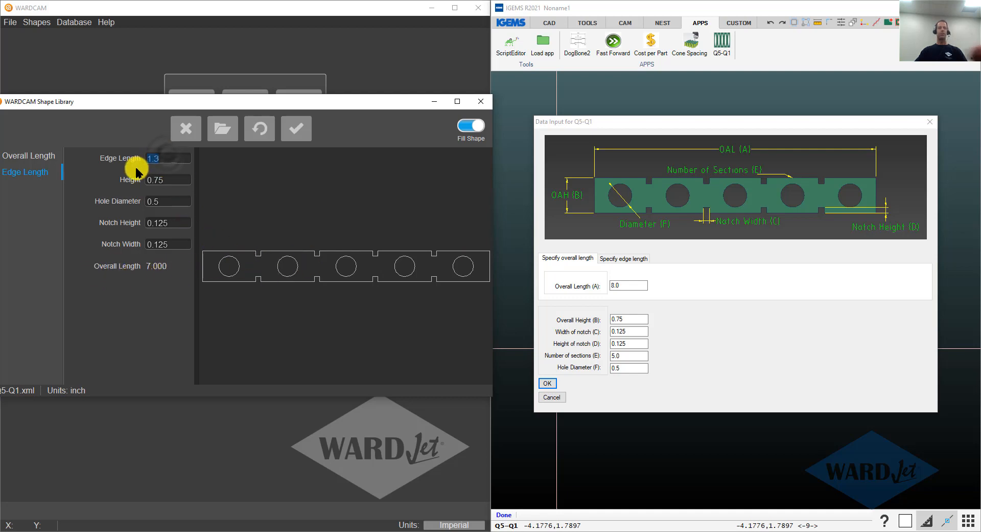
pyautogui.write('1.5')
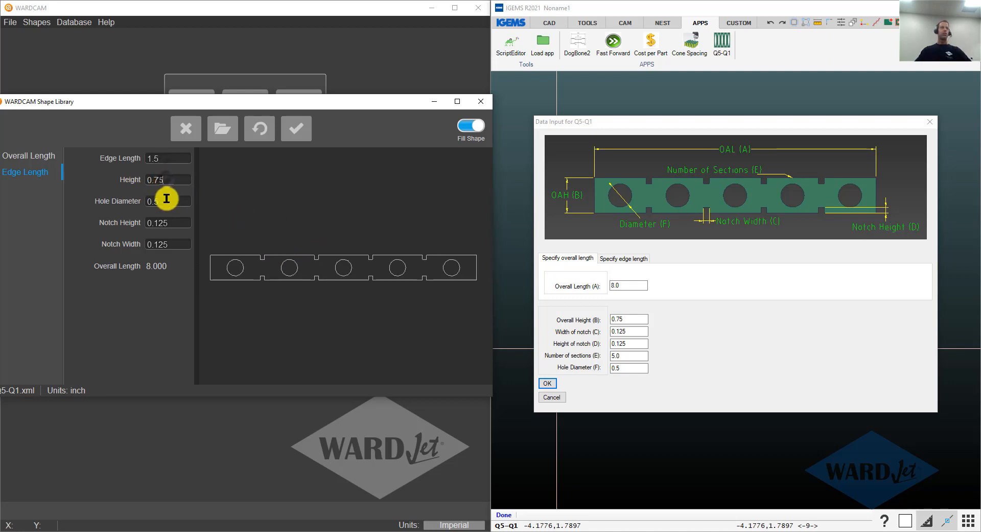
pyautogui.moveTo(180, 221)
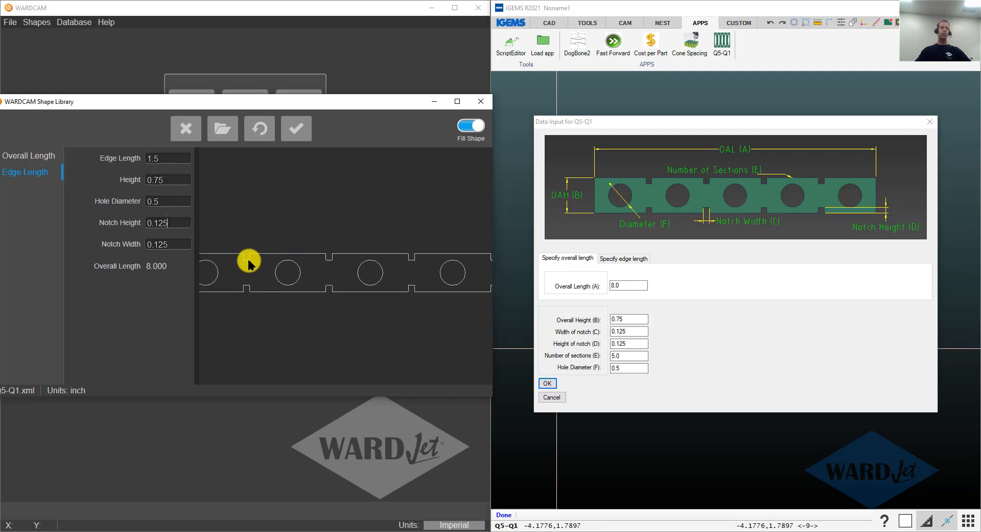
# Select the Notch Width value to confirm 0.125 against the 8.000-long strip.
pyautogui.tripleClick(167, 243)
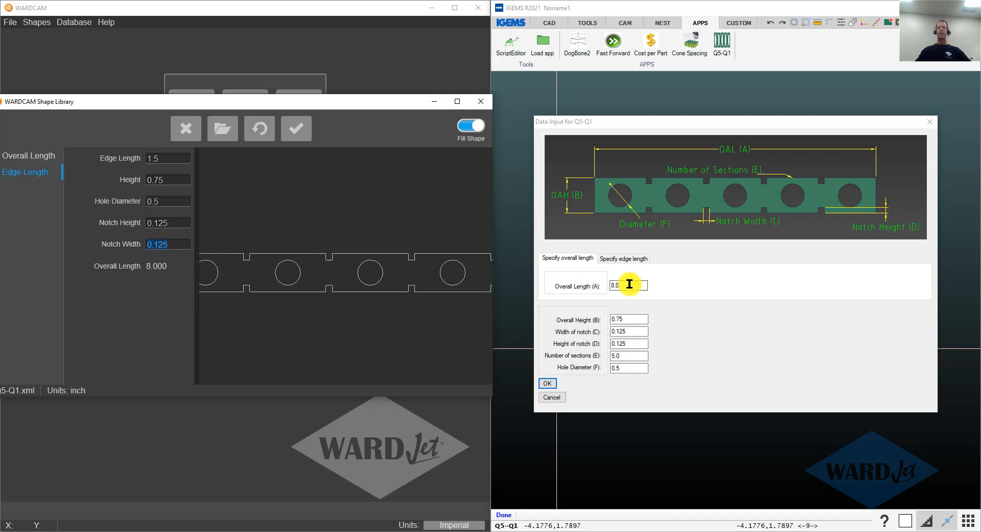
pyautogui.moveTo(631, 310)
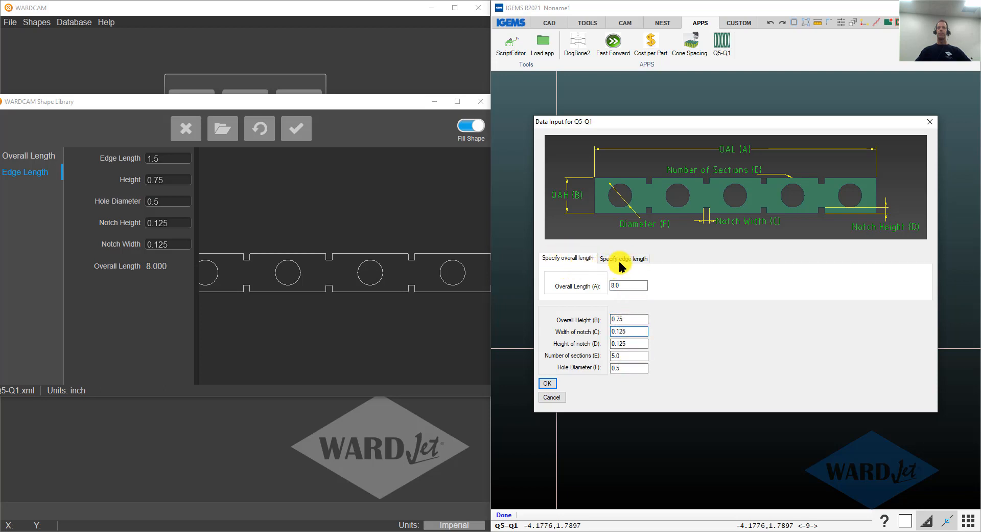
# Specify the IGEMS strip by edge length, clear the long-edge message and load WARDCAM's strip as parts.
pyautogui.click(624, 257)
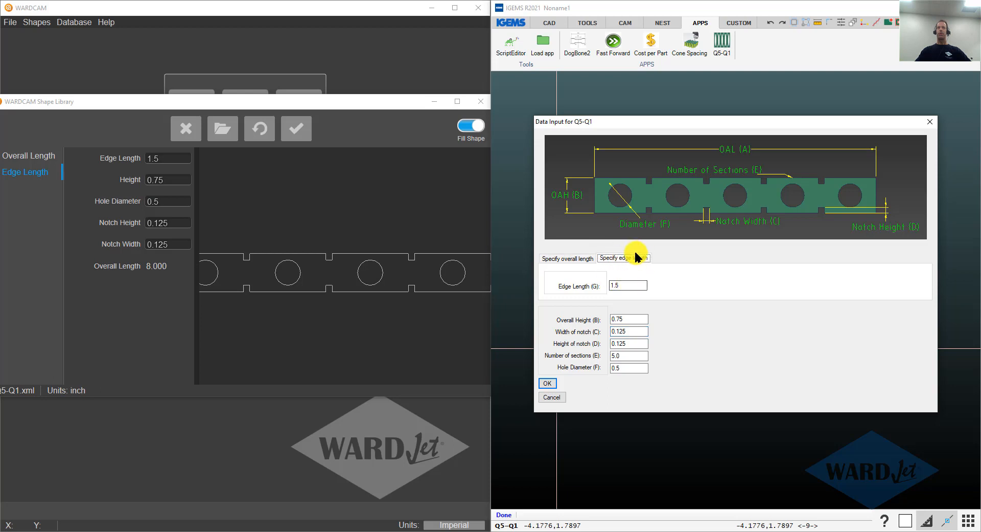
pyautogui.moveTo(199, 363)
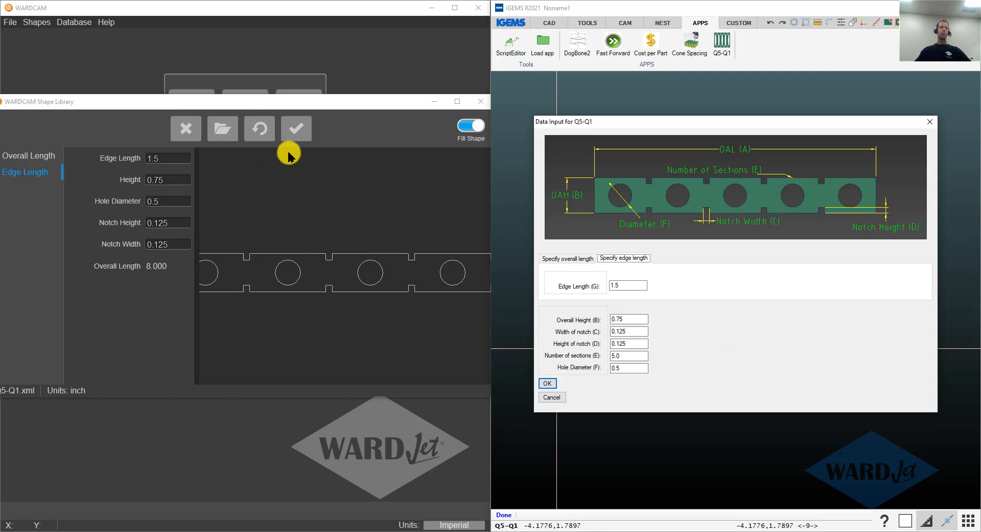
pyautogui.moveTo(297, 129)
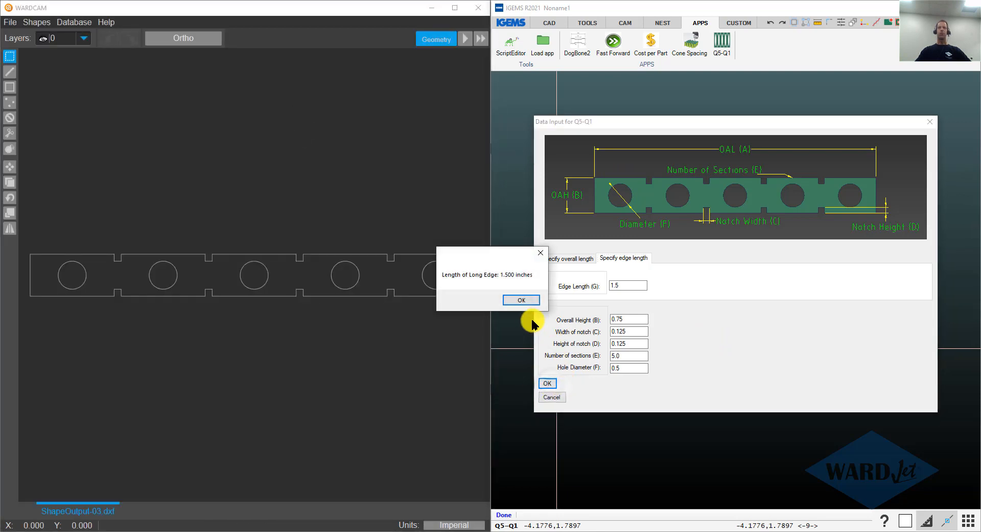
pyautogui.click(520, 299)
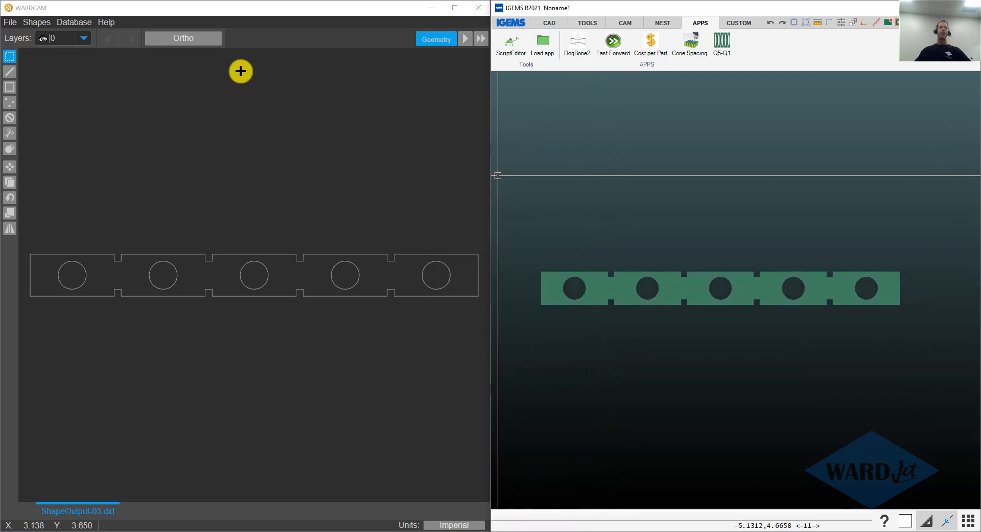
pyautogui.click(437, 38)
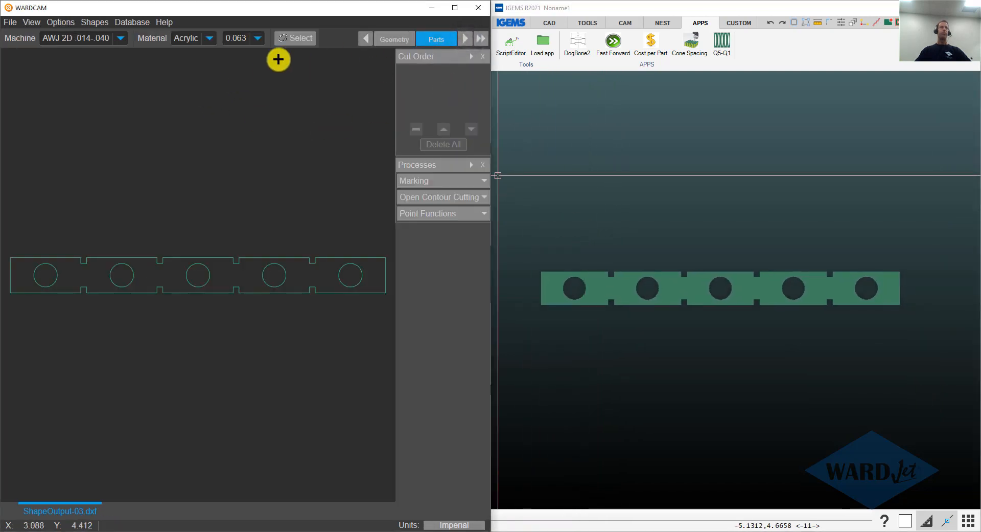
# Advance the notched strip to Tool Path, placing cutting leads on its contours.
pyautogui.click(209, 38)
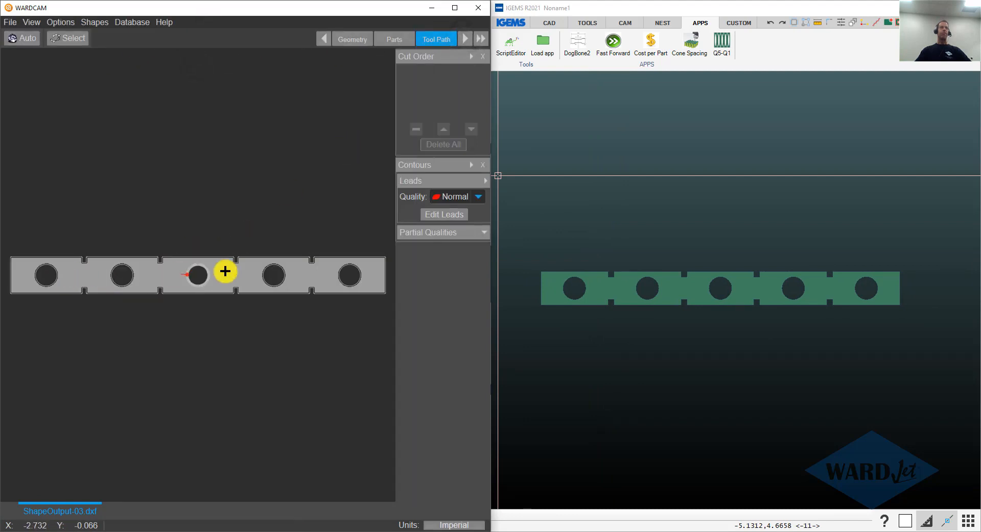
pyautogui.moveTo(315, 248)
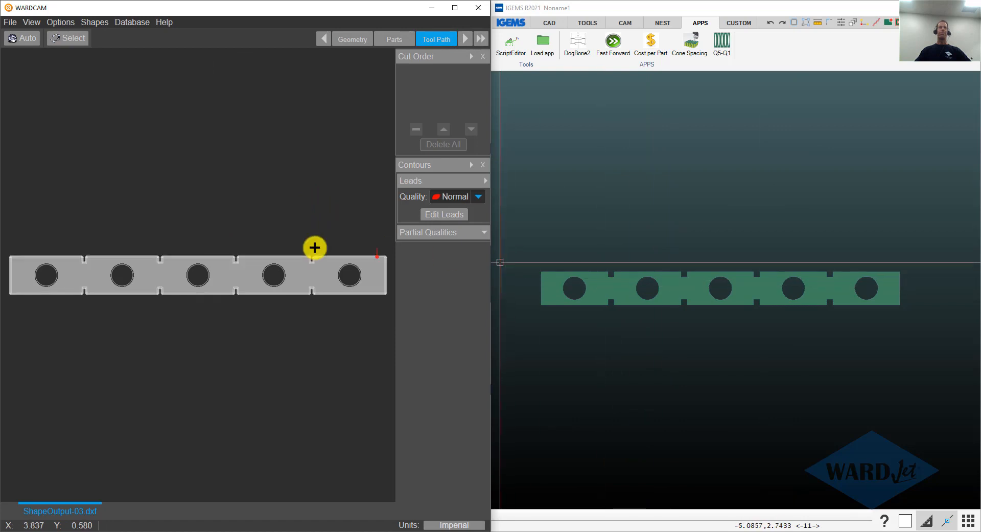
pyautogui.moveTo(157, 285)
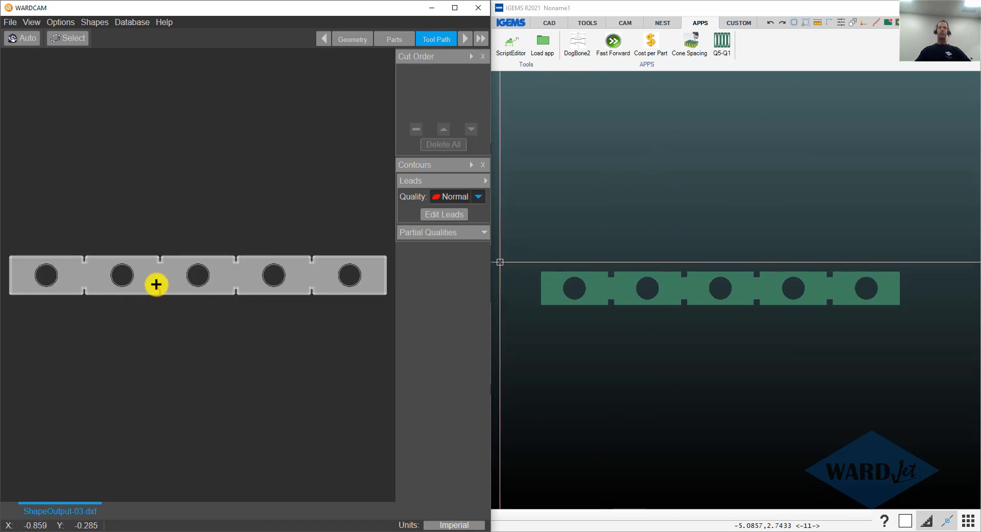
pyautogui.moveTo(129, 269)
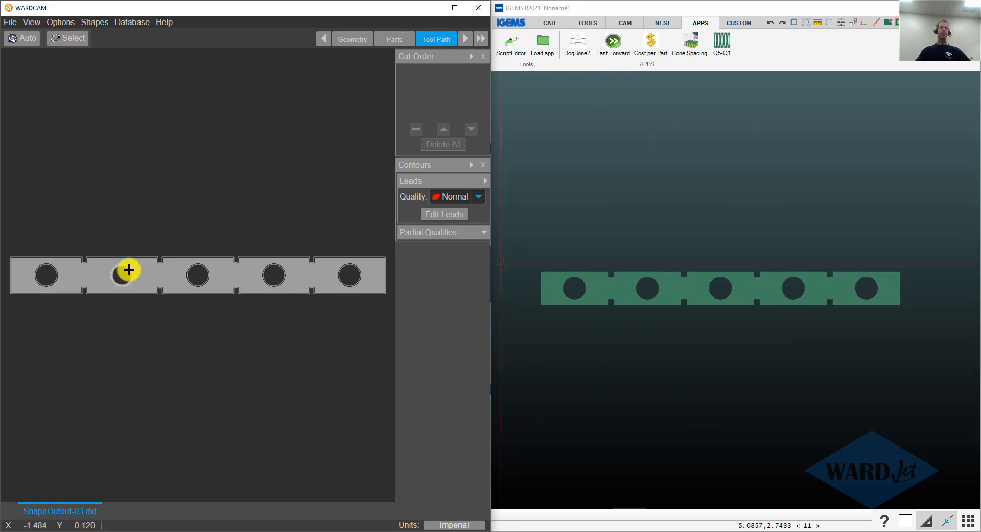